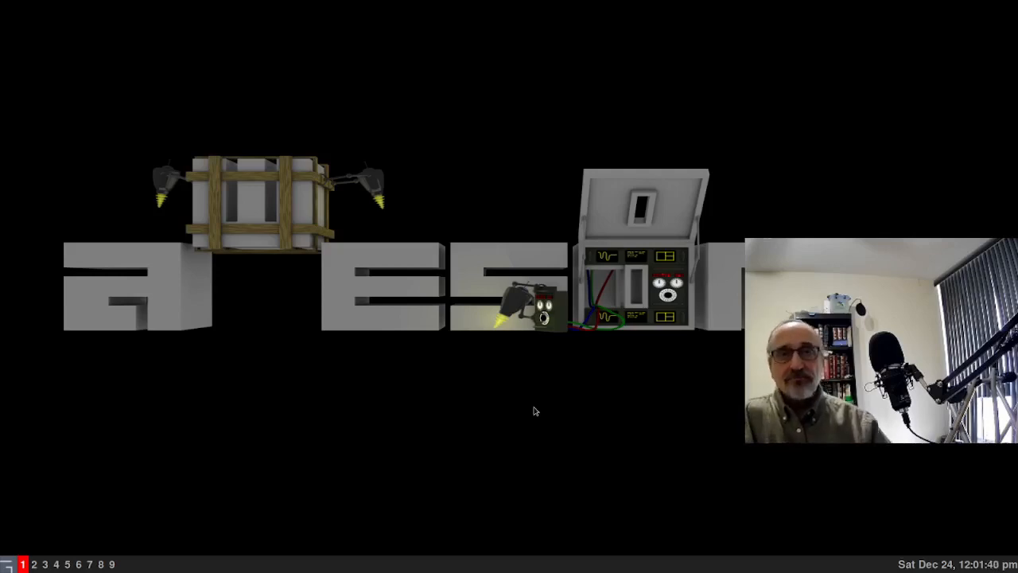
# - Launch an xterm terminal from the awesome desktop menu
pyautogui.rightClick(533, 410)
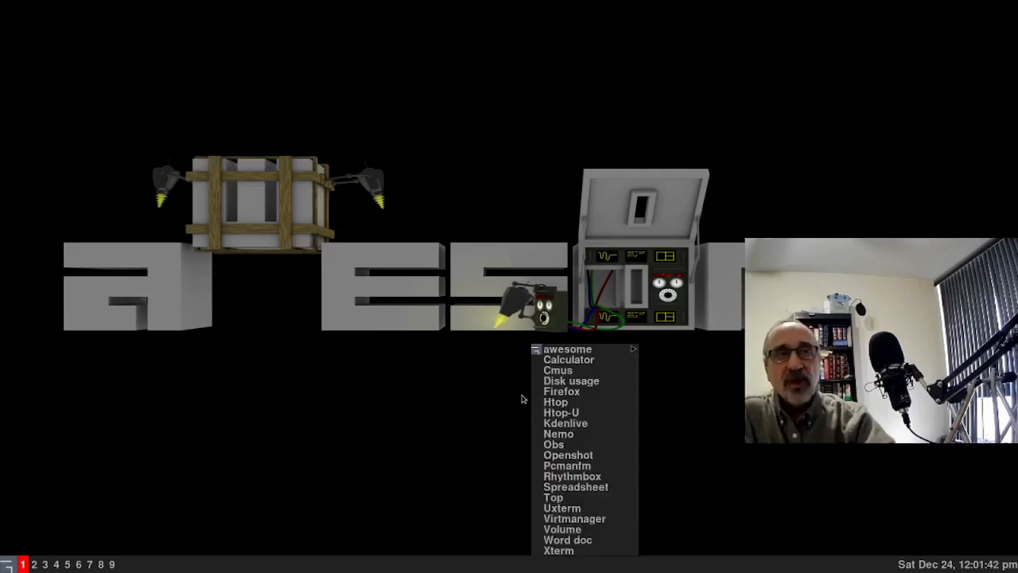
pyautogui.click(559, 551)
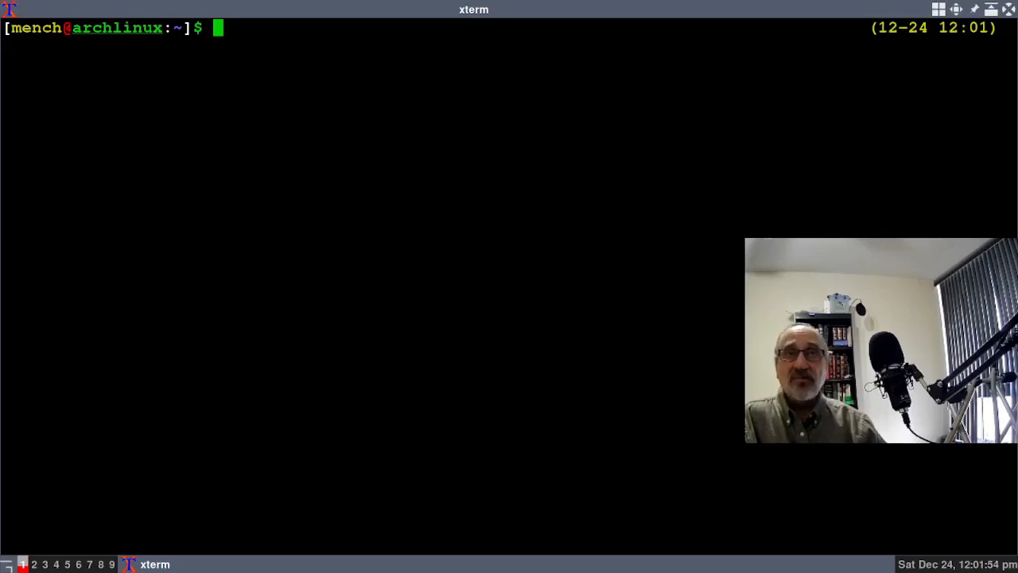
# - Run the awetheme alias (fixing the mistyped aweconfig) to open theme.lua in vim
pyautogui.write('awe')
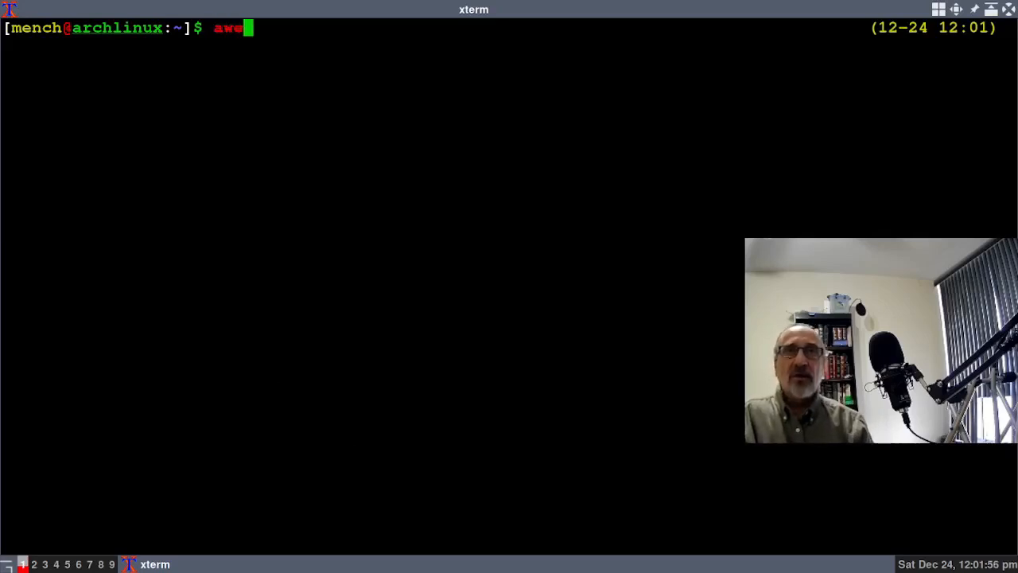
pyautogui.write('confi')
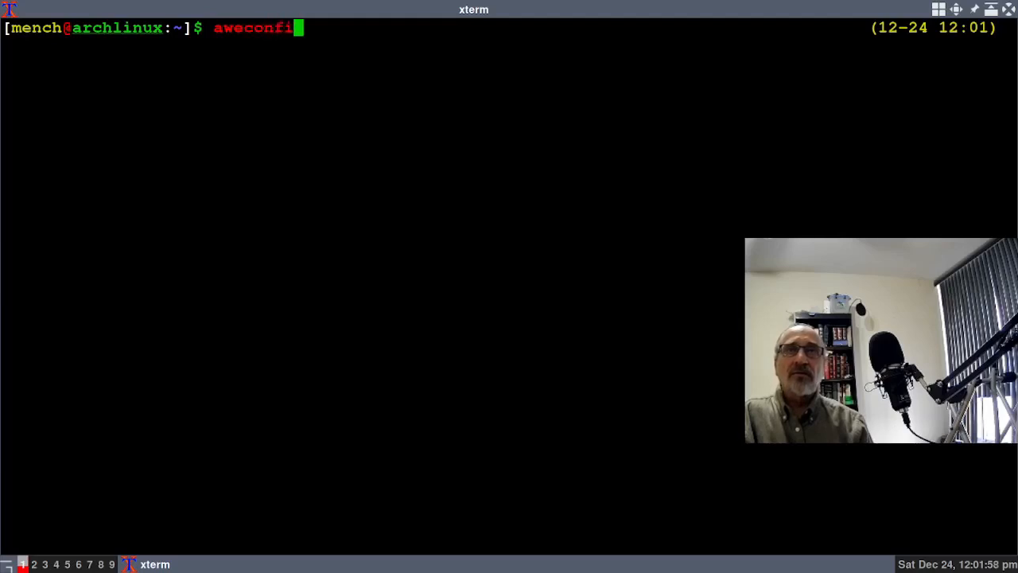
pyautogui.write('g')
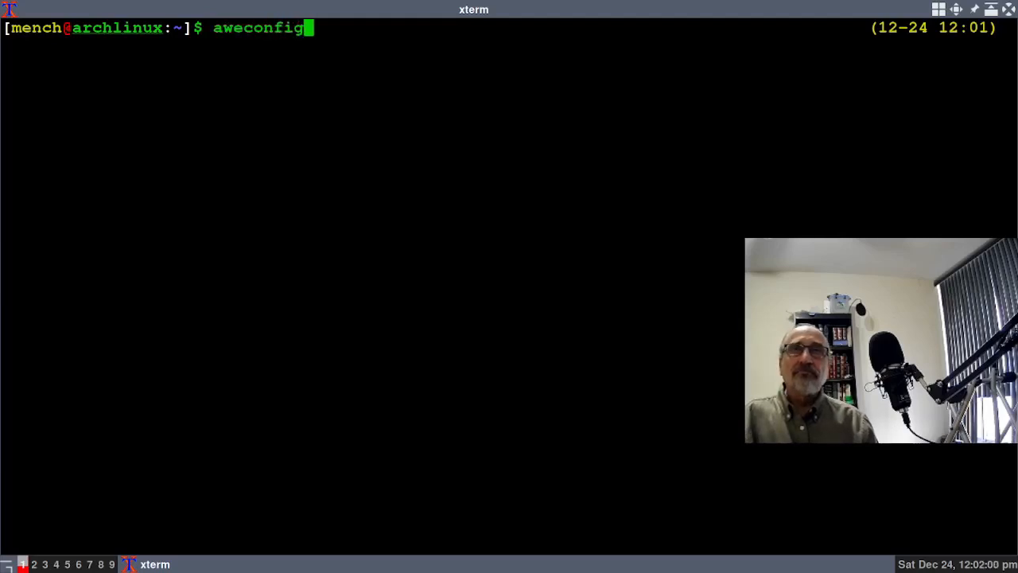
pyautogui.press('BackSpace')
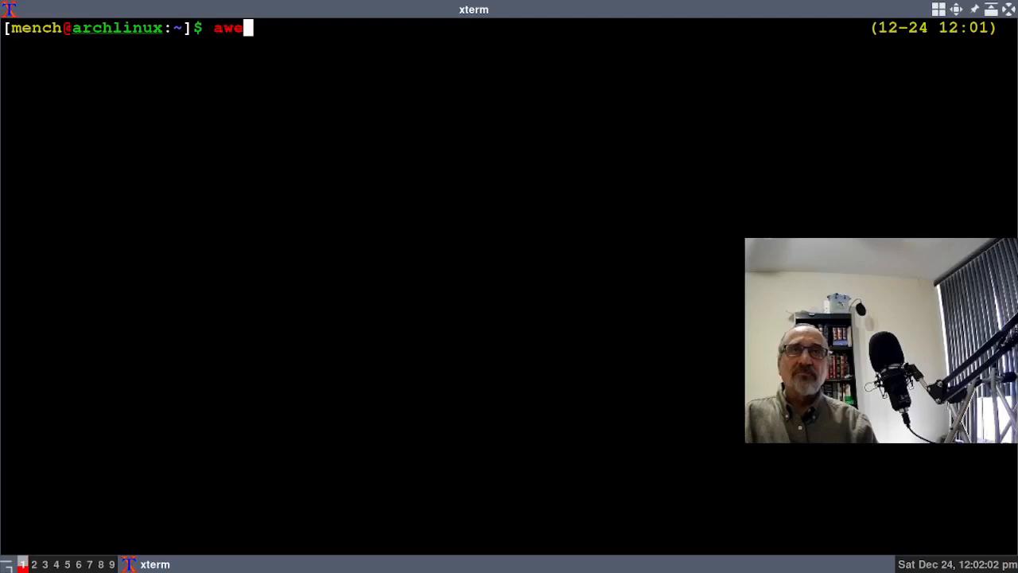
pyautogui.write('theme')
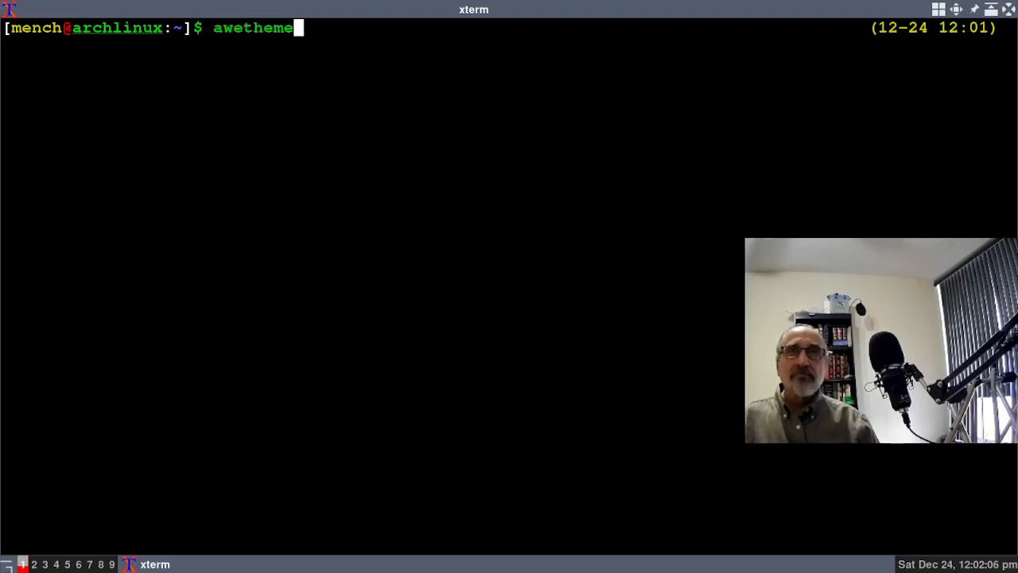
pyautogui.press('Return')
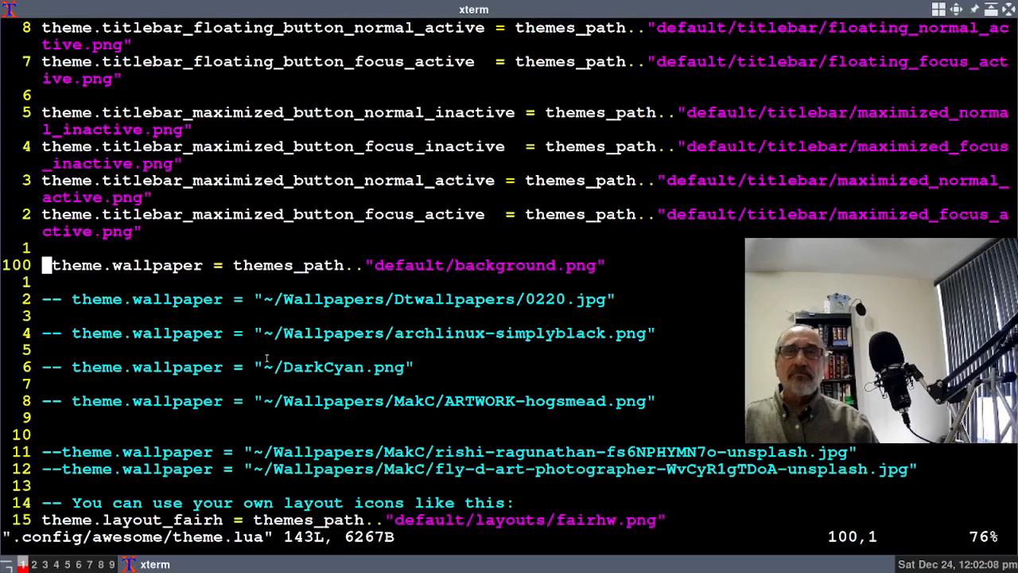
# - Navigate theme.lua from the top down to the blank line among the theme.wallpaper entries
pyautogui.press('j')
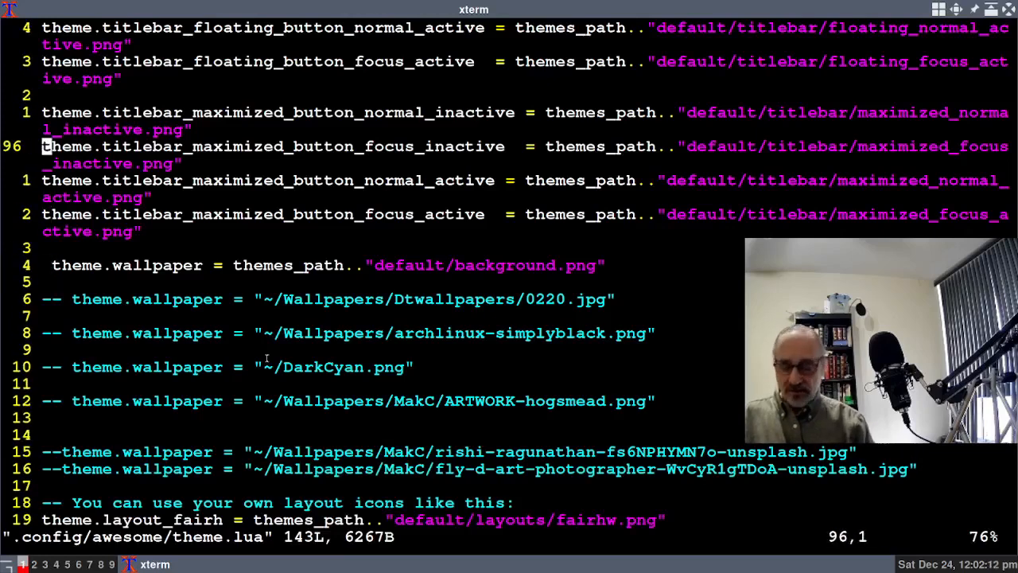
pyautogui.press('gg')
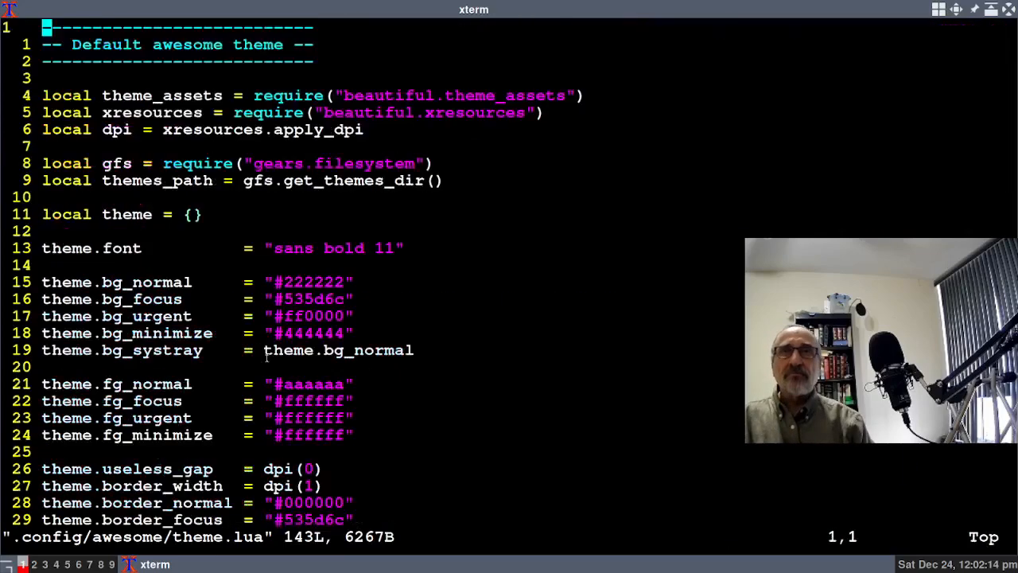
pyautogui.press('j')
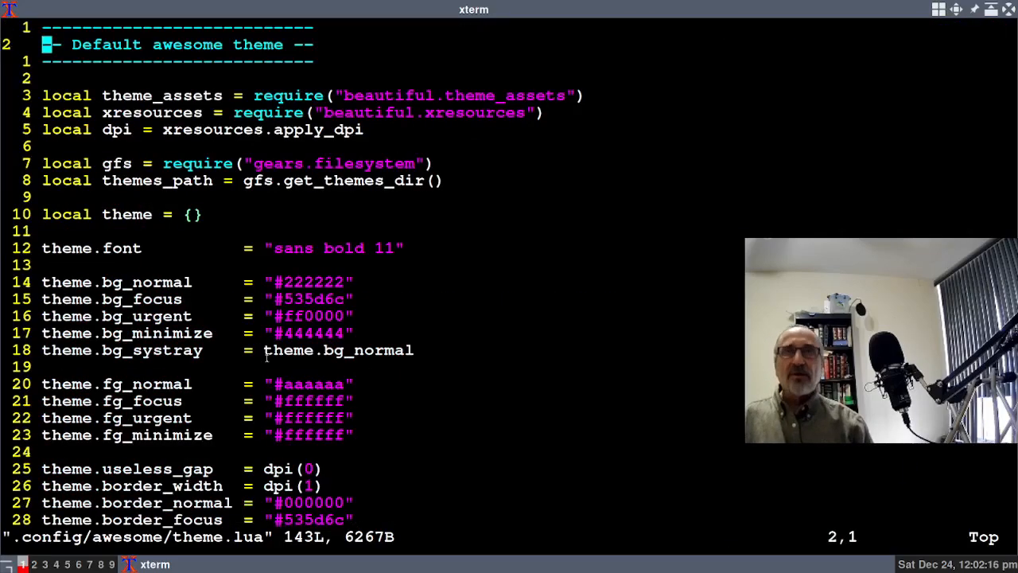
pyautogui.scroll(-3)
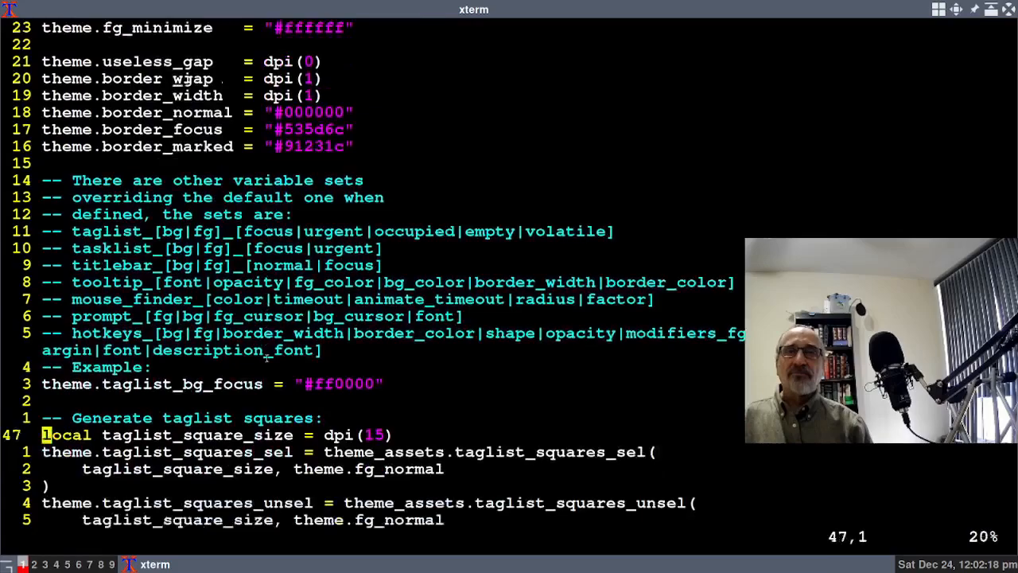
pyautogui.scroll(-3)
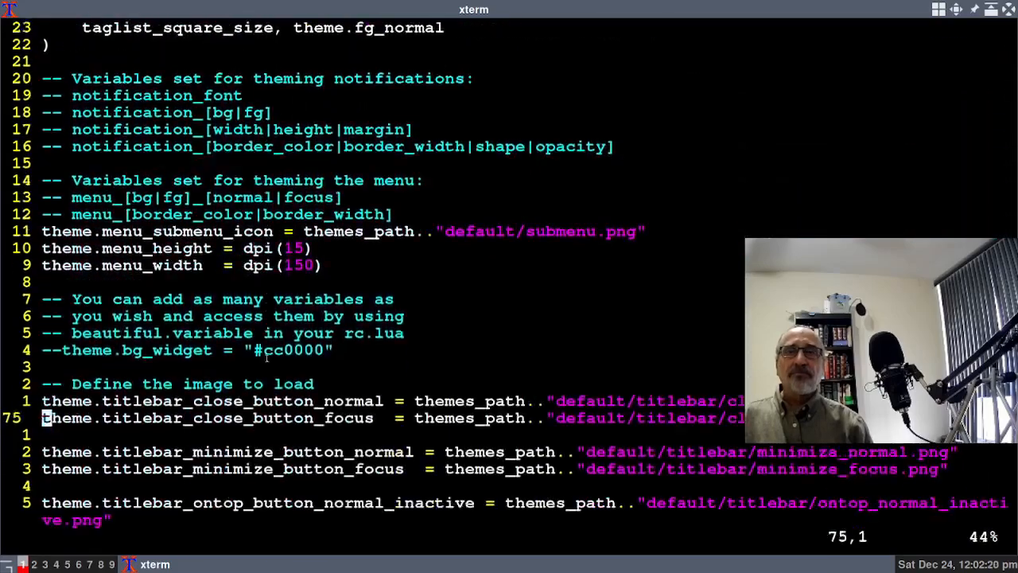
pyautogui.scroll(-3)
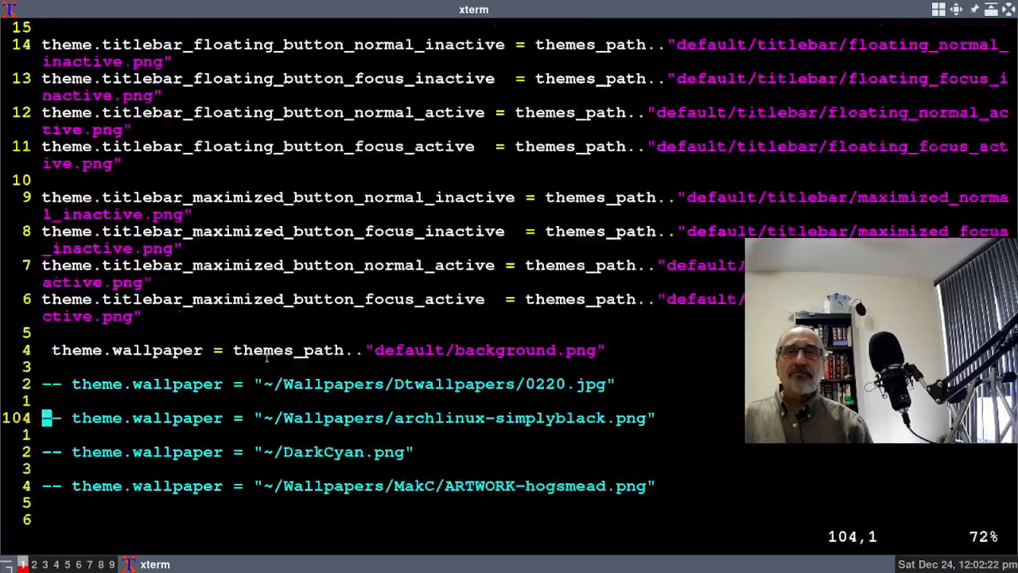
pyautogui.scroll(-3)
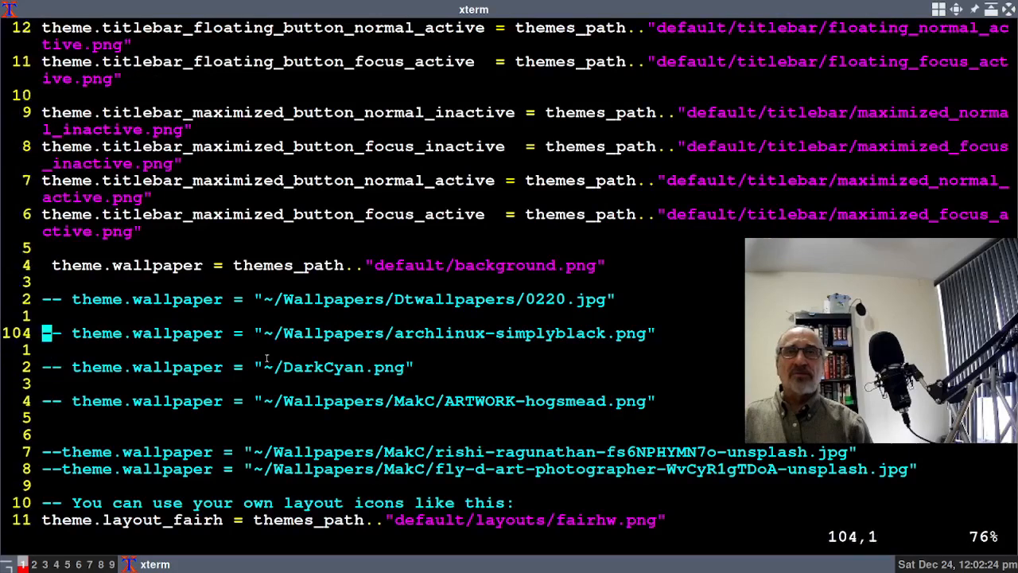
pyautogui.press('Up')
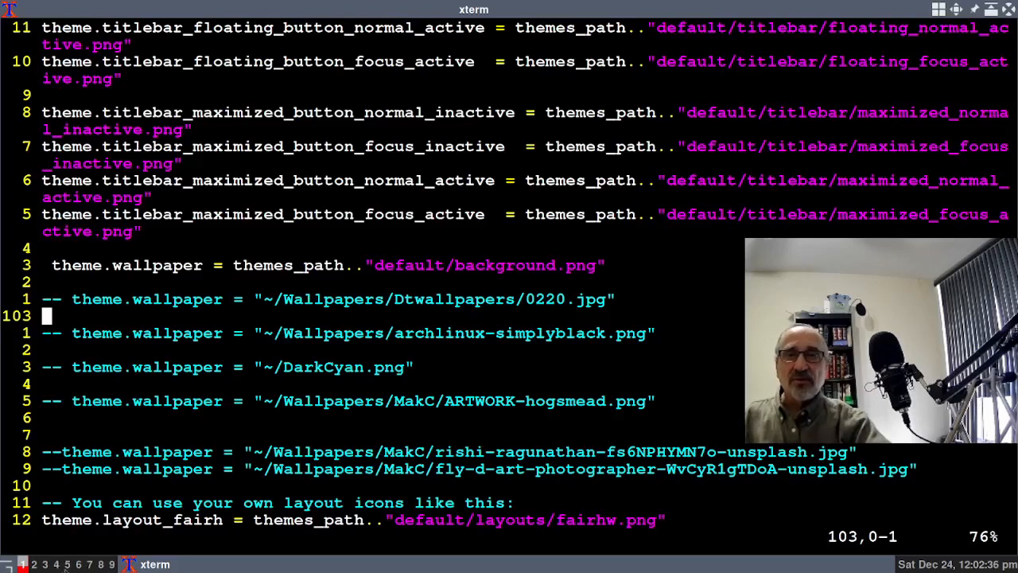
# - Switch to the empty workspace tag 5 in the taskbar
pyautogui.click(67, 563)
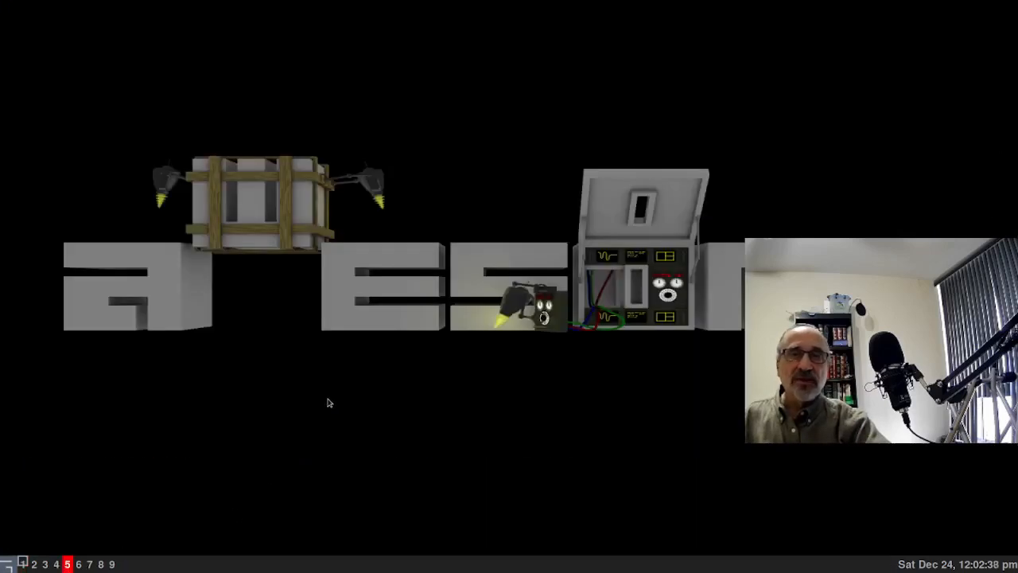
# - Launch another xterm terminal from the awesome desktop menu on the empty workspace
pyautogui.rightClick(331, 400)
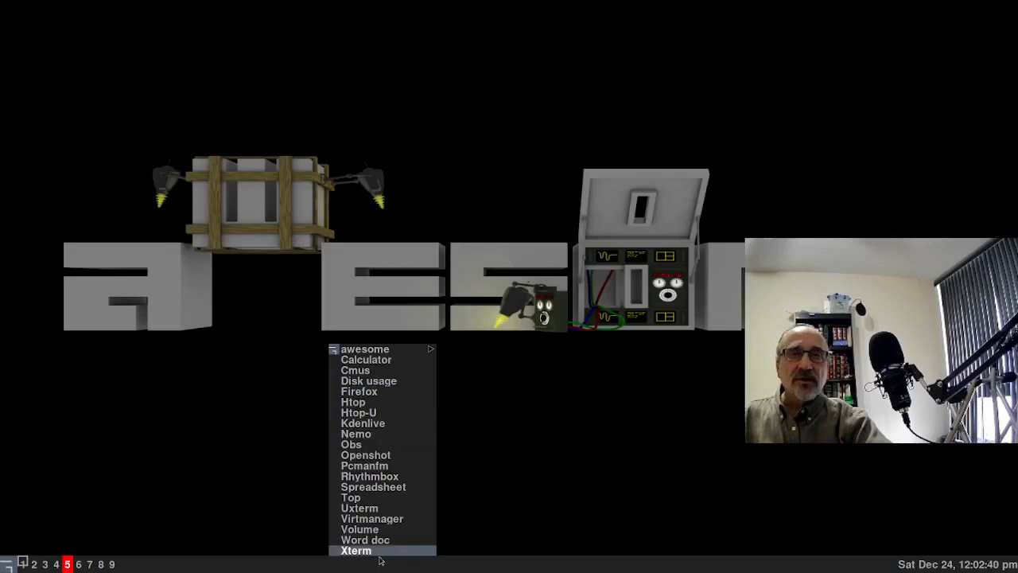
pyautogui.click(356, 550)
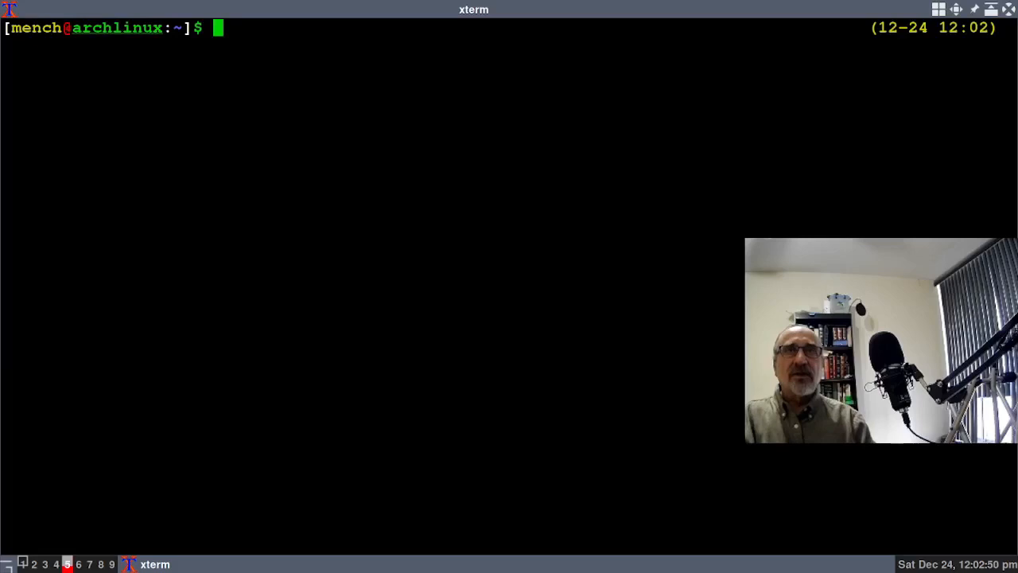
# - List the home folder with ls and highlight the wallpaper image file names, including city.jpeg
pyautogui.write('ls')
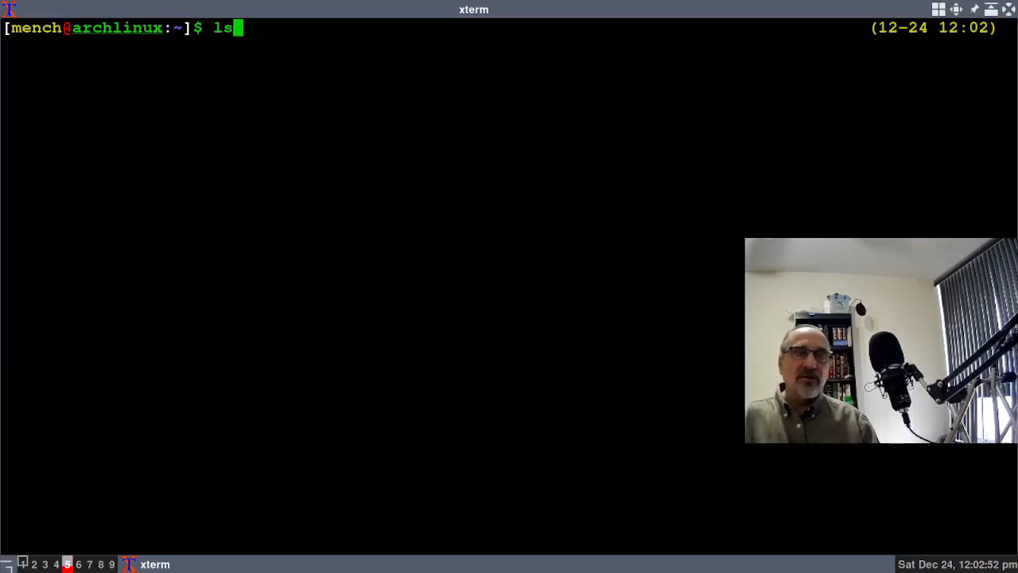
pyautogui.press('Return')
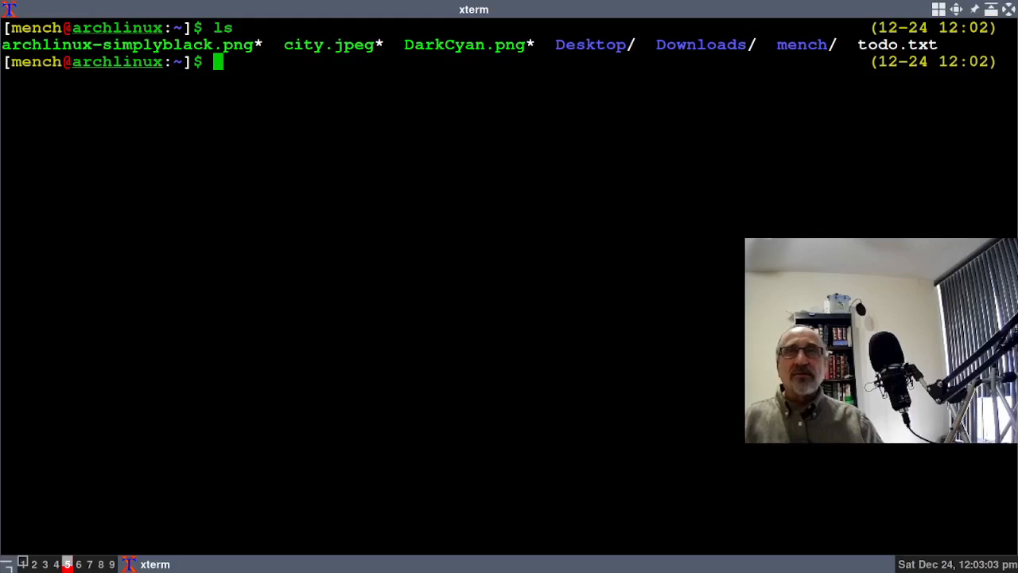
pyautogui.moveTo(0, 45); pyautogui.dragTo(385, 44)
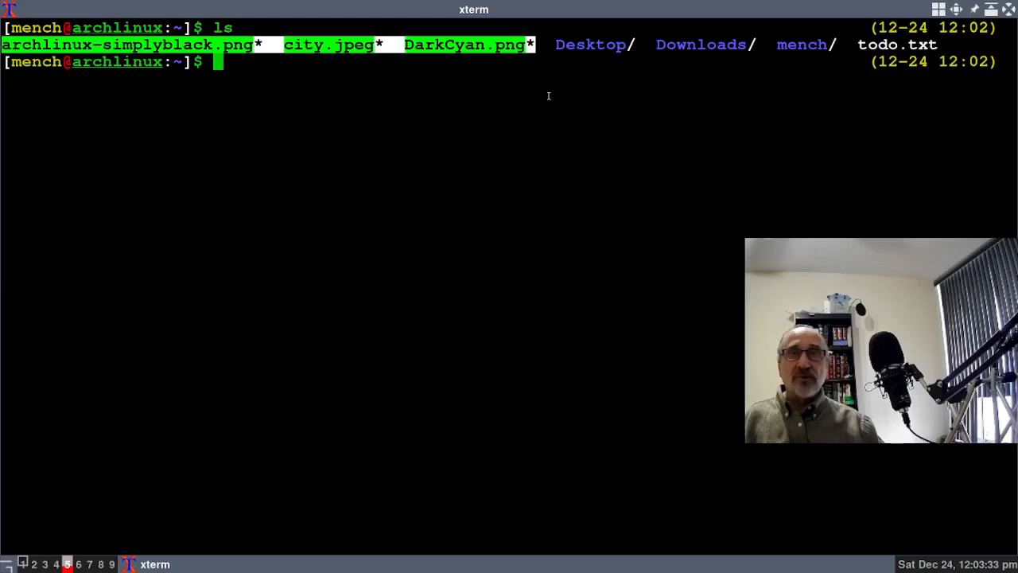
pyautogui.moveTo(345, 76)
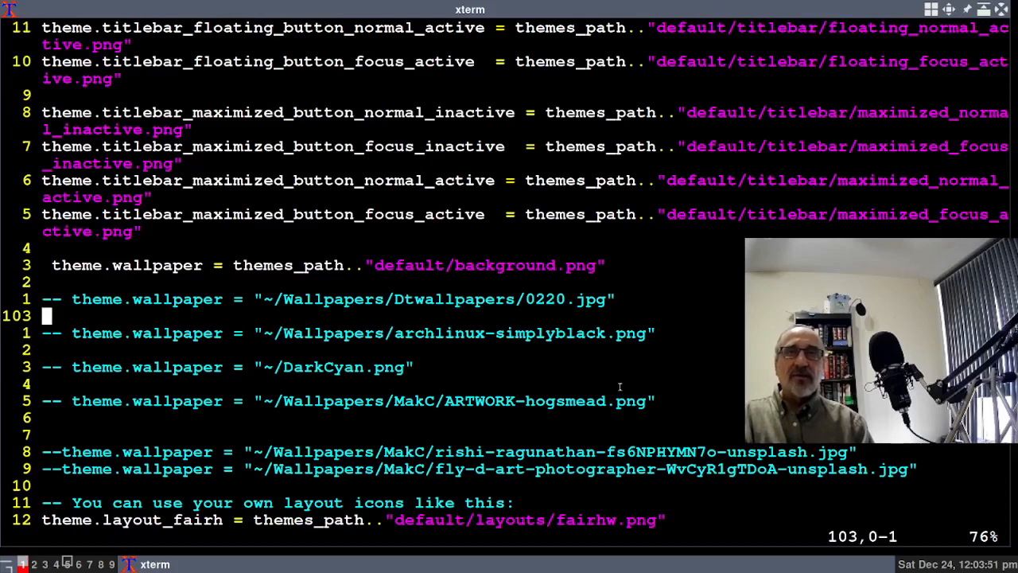
# - Enter insert mode on the blank line just below the default theme.wallpaper line
pyautogui.press('Up')
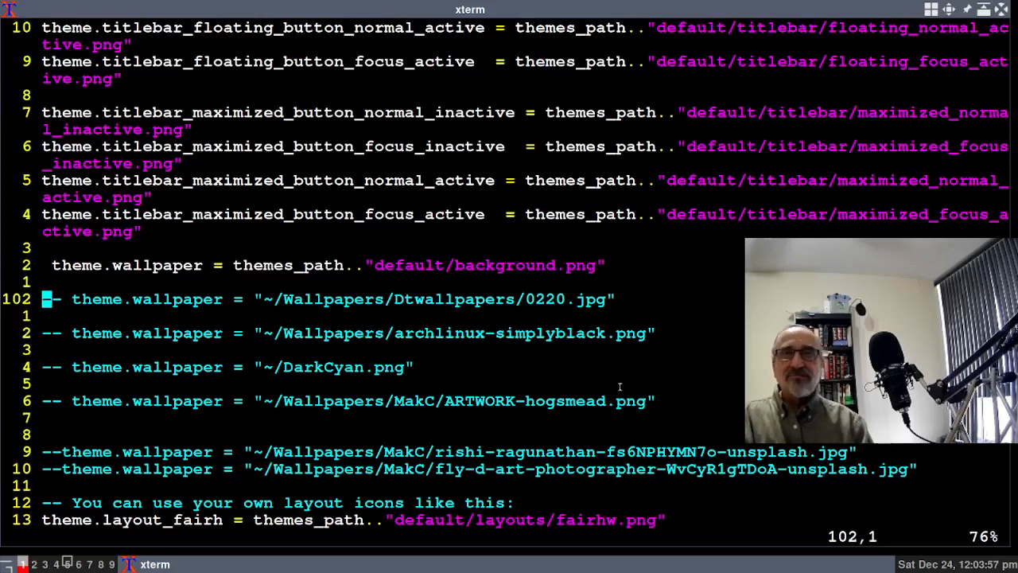
pyautogui.press('Up')
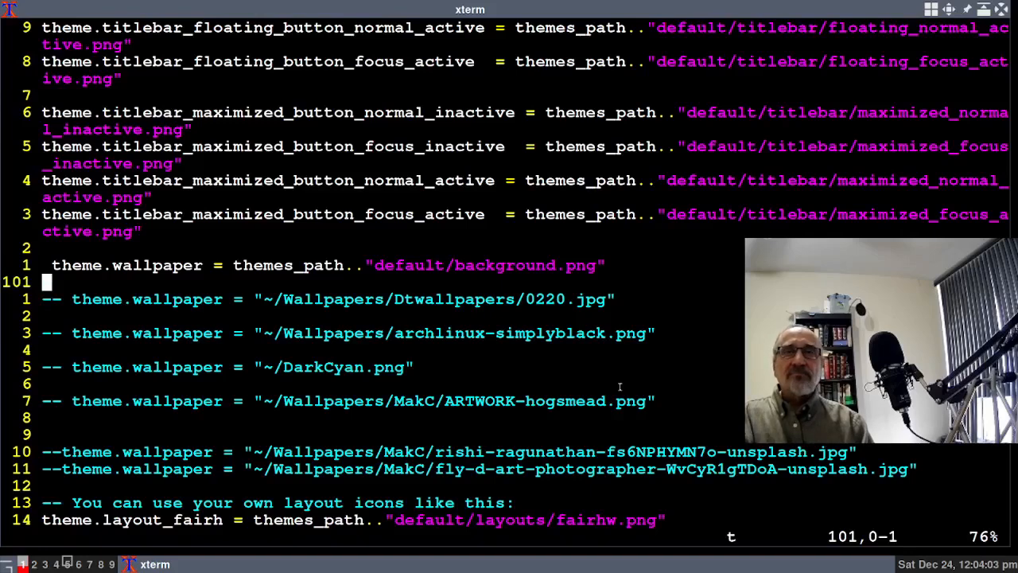
pyautogui.press('i')
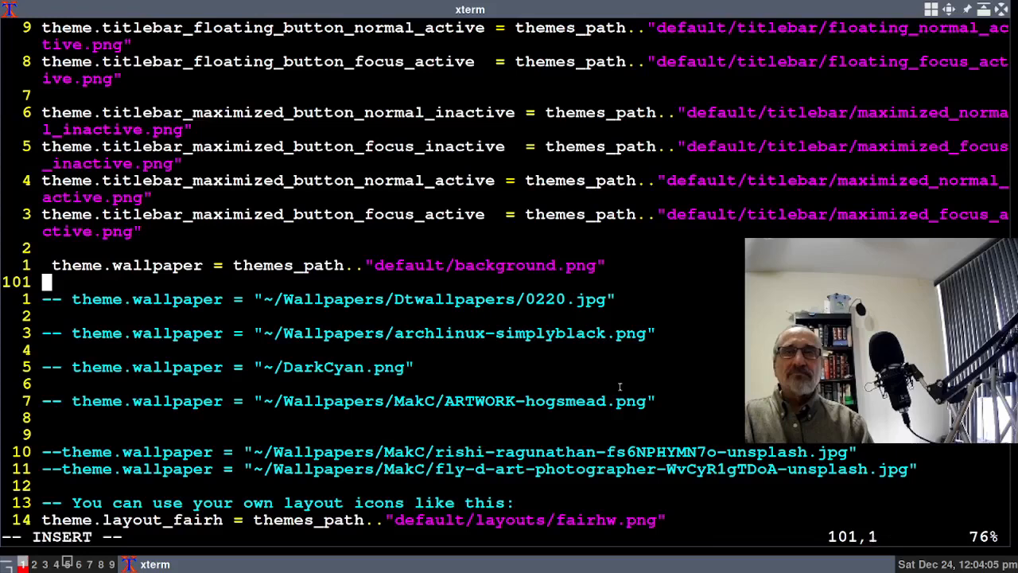
# - Write the new line theme.wallpaper = "~/city.jpeg" under the default wallpaper line
pyautogui.write('theme.w')
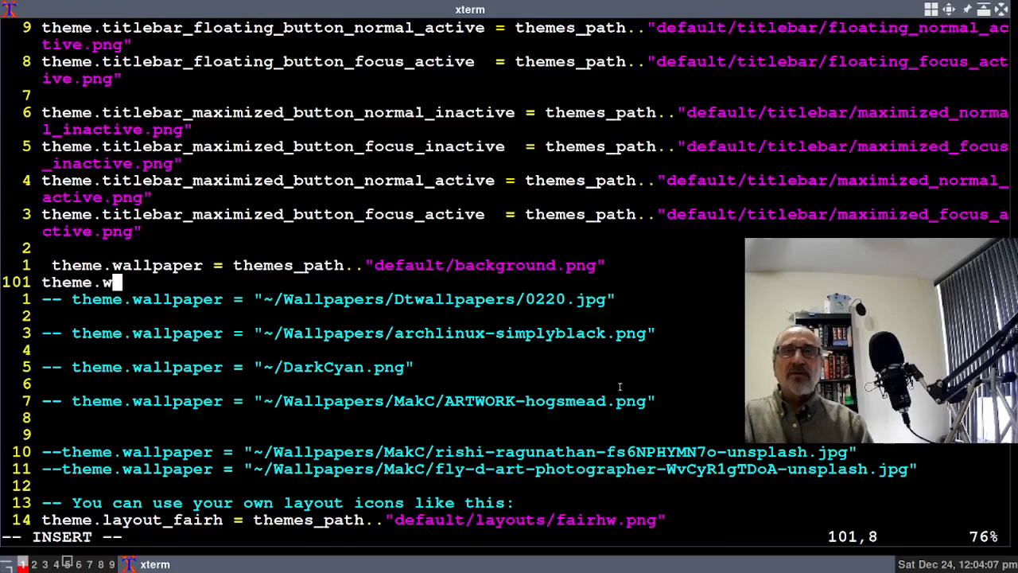
pyautogui.write('al')
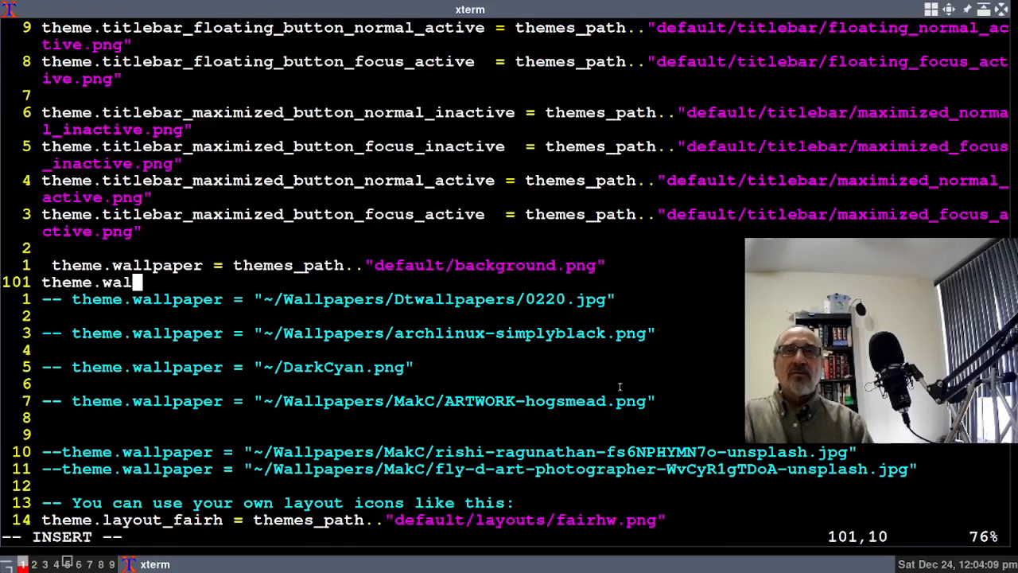
pyautogui.write('lpaper')
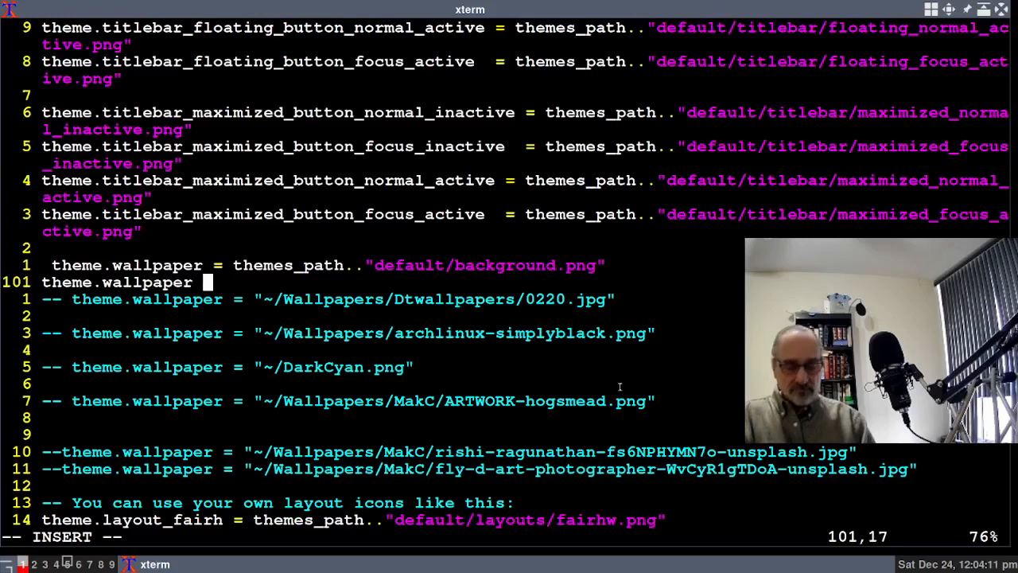
pyautogui.write('=')
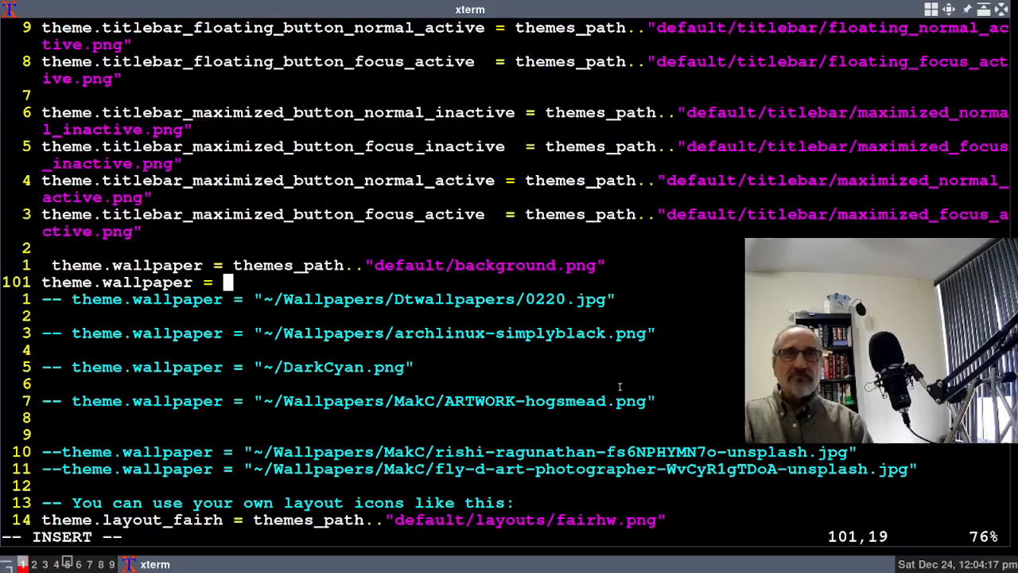
pyautogui.write('"')
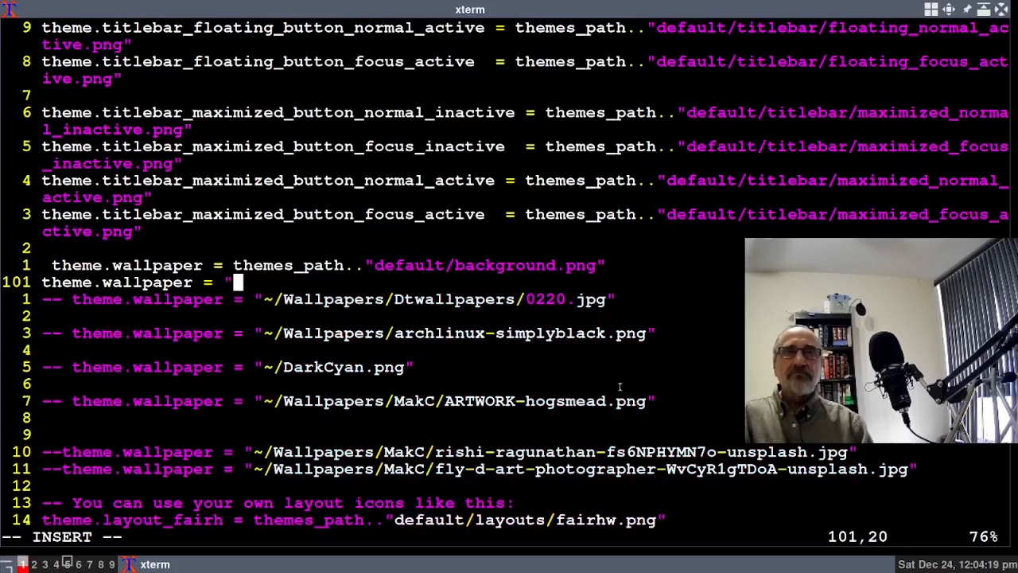
pyautogui.write('~')
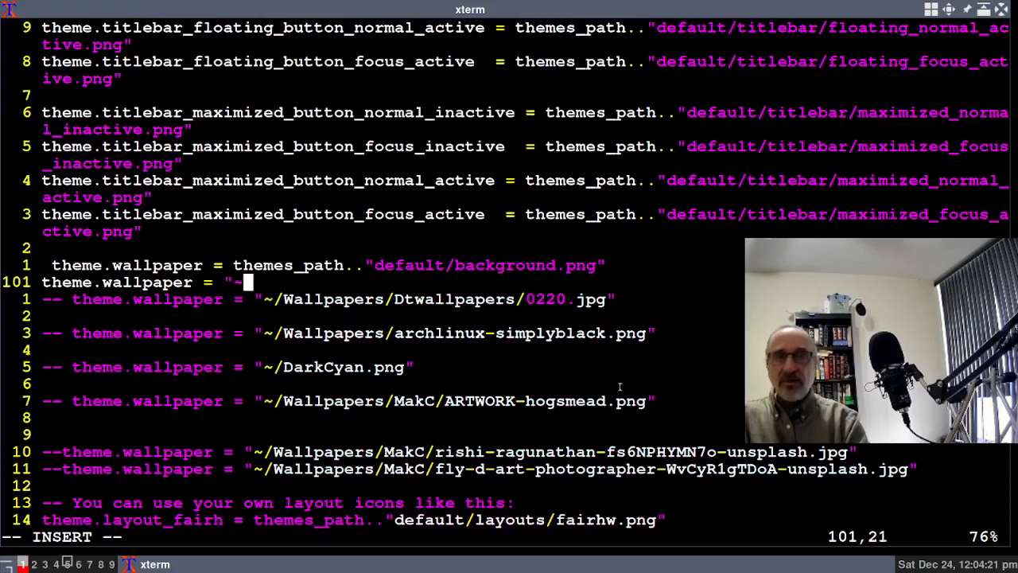
pyautogui.write('/')
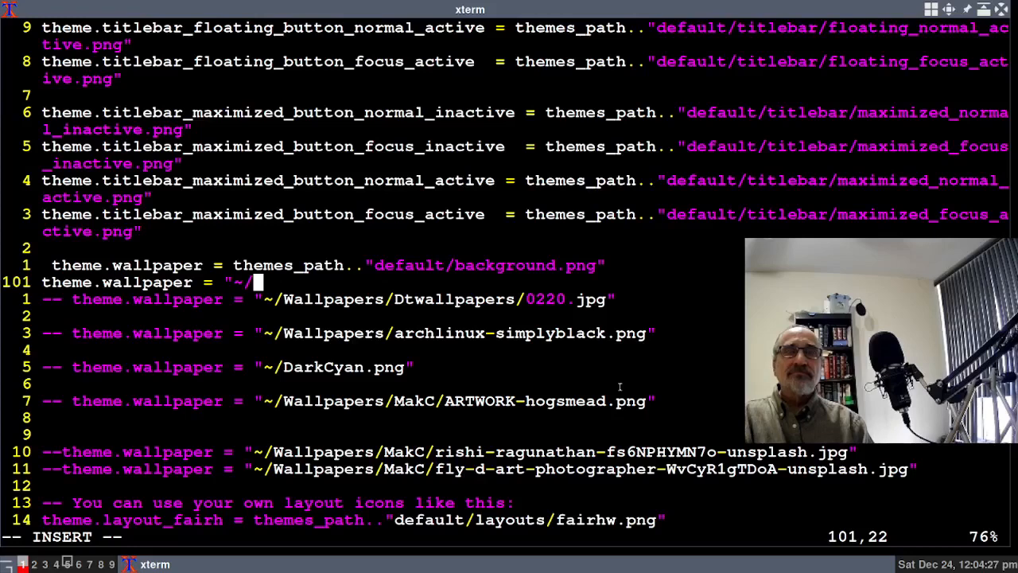
pyautogui.write('city')
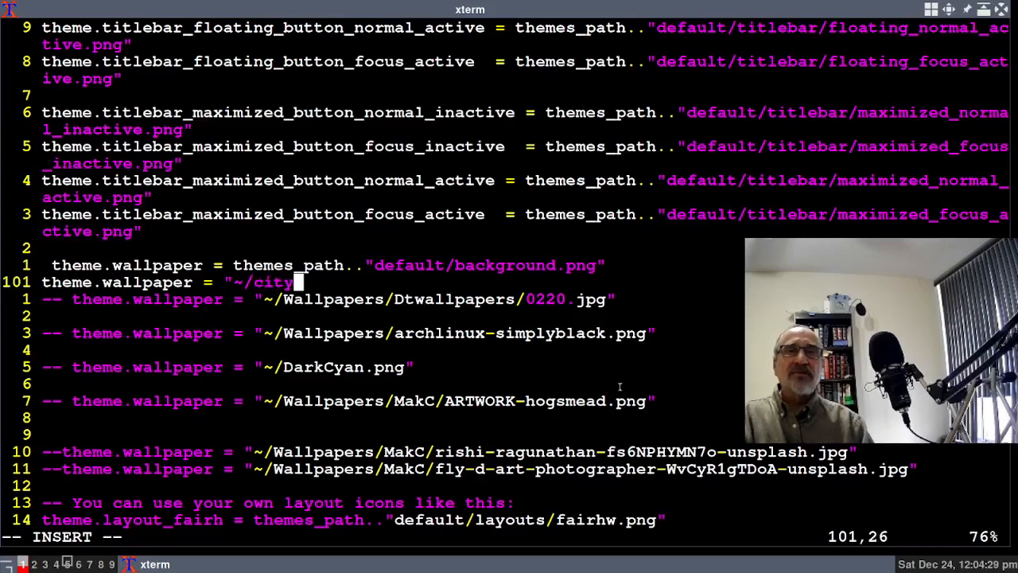
pyautogui.write('jp')
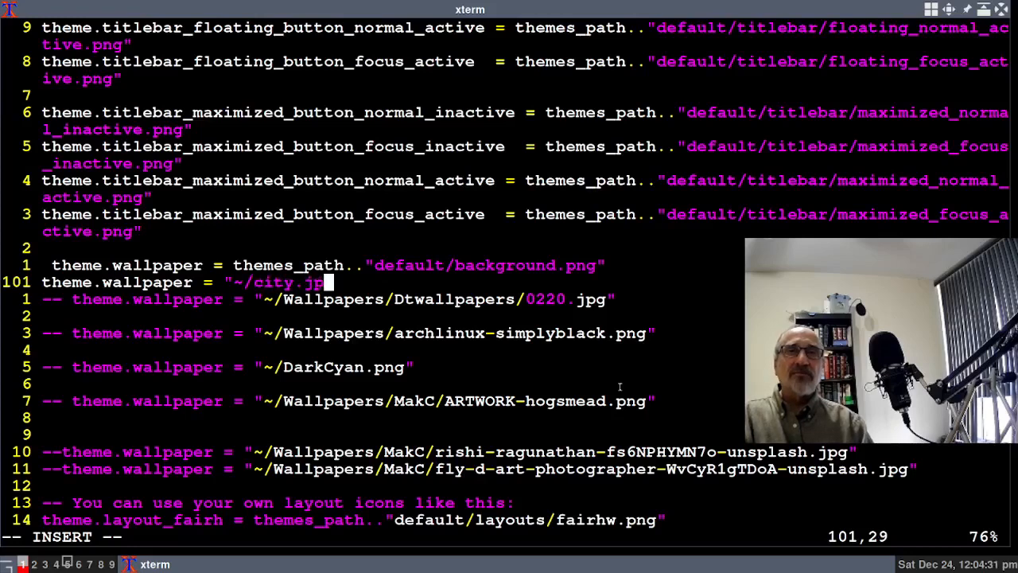
pyautogui.write('eg')
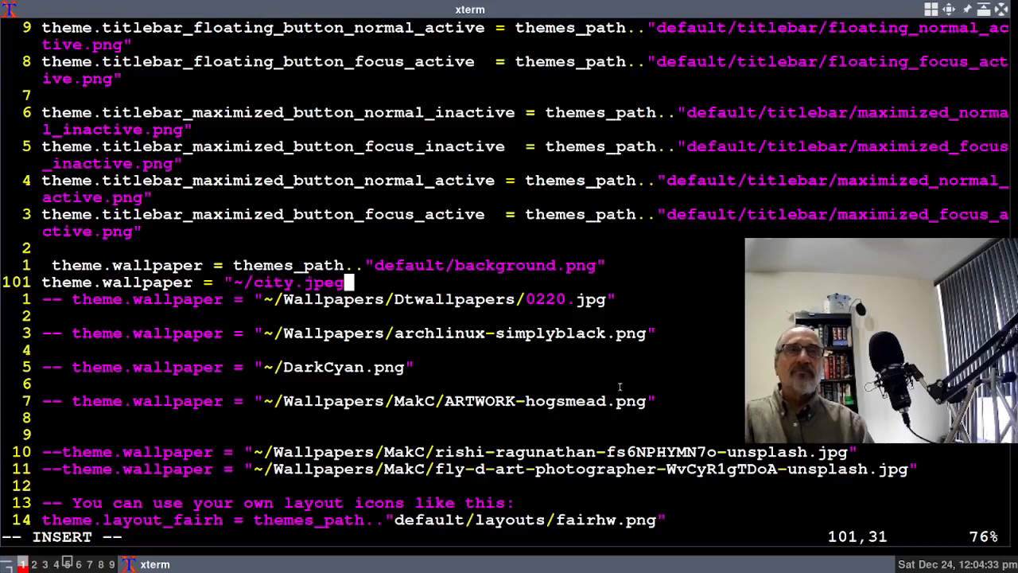
pyautogui.write('"')
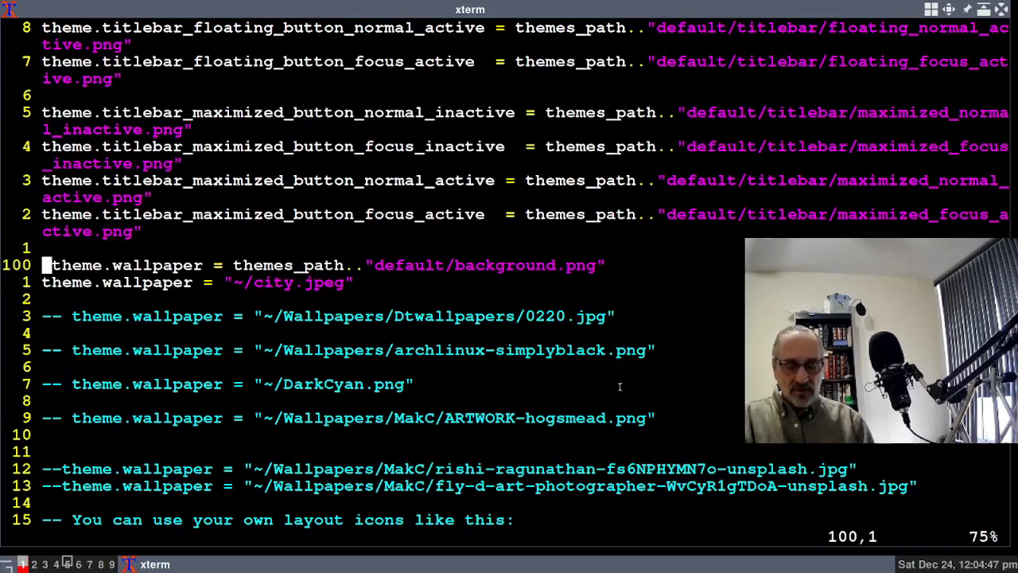
# - Begin the -- comment in front of the default themes_path wallpaper line
pyautogui.write('-')
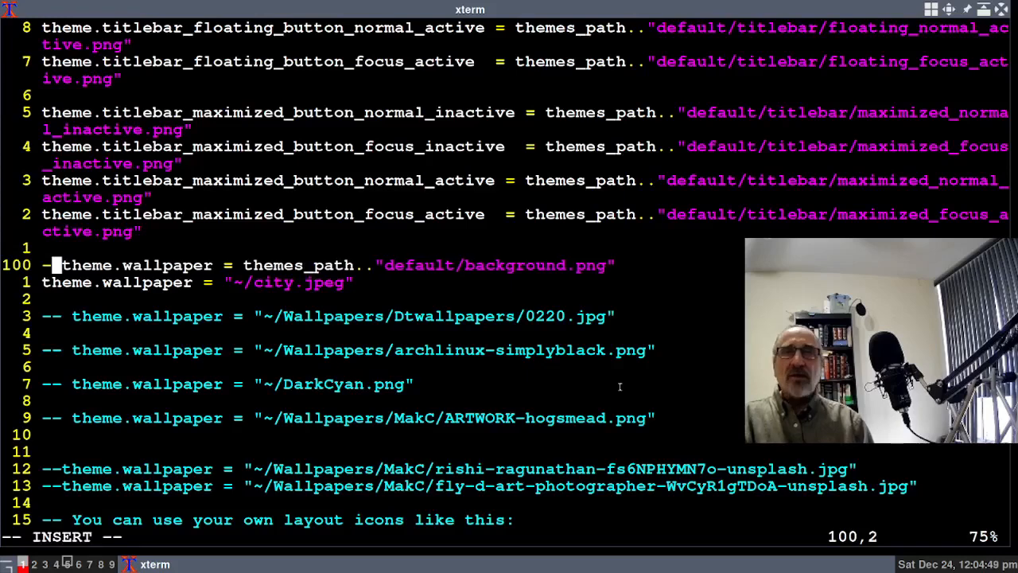